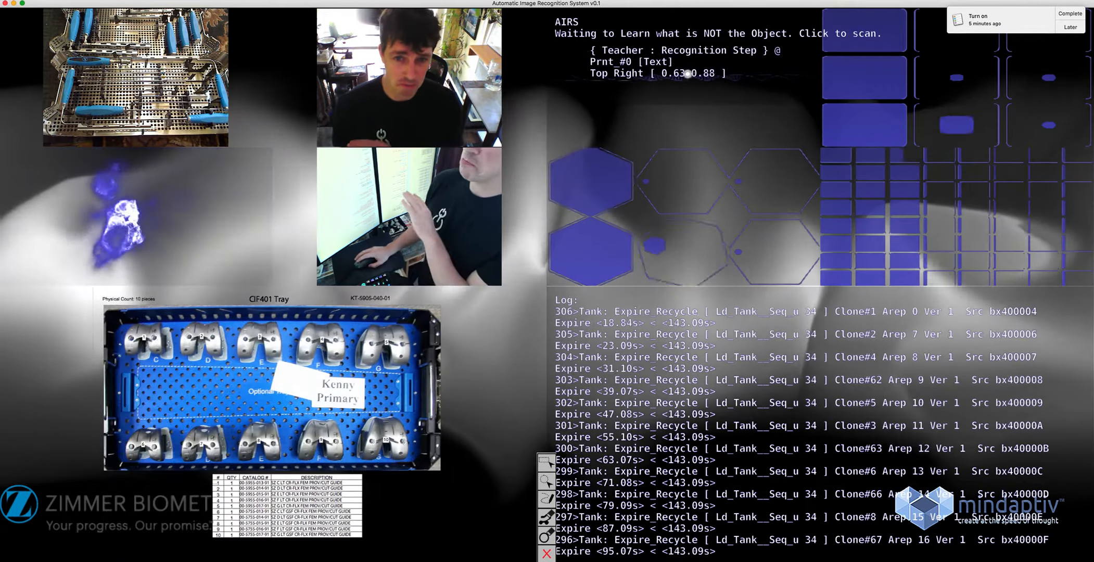
# Step: Start the camera scan that teaches AIRS which scenes are not the target object
pyautogui.click(715, 32)
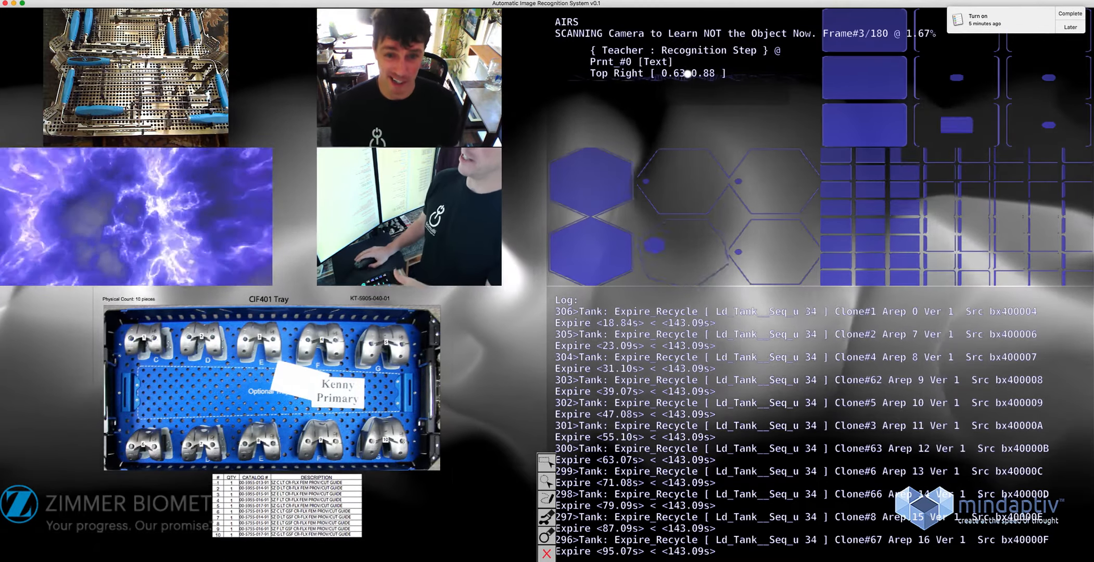